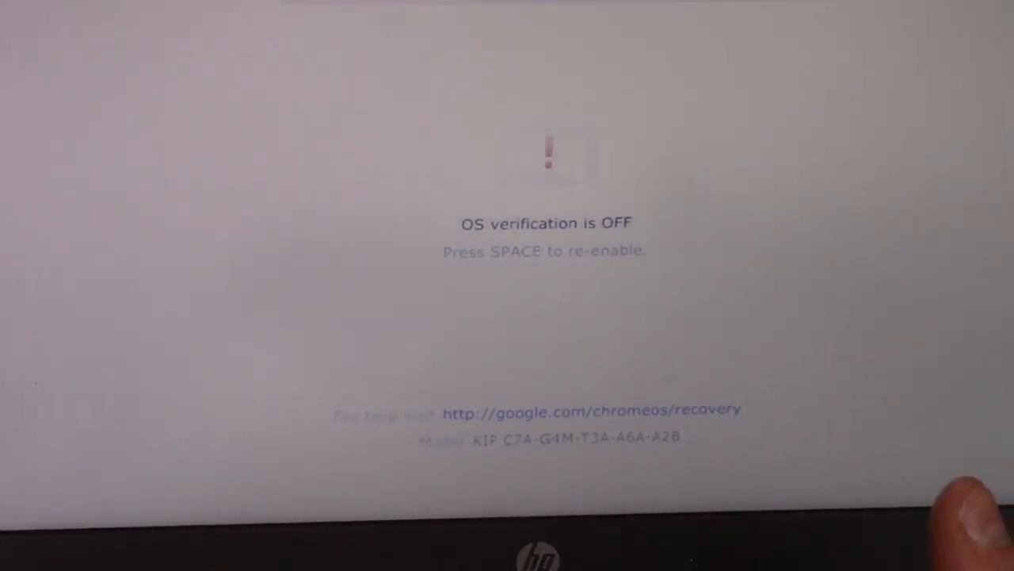
- Request re-enabling OS verification from the 'OS verification is OFF' screen with Space
{"action": "key", "text": "space"}
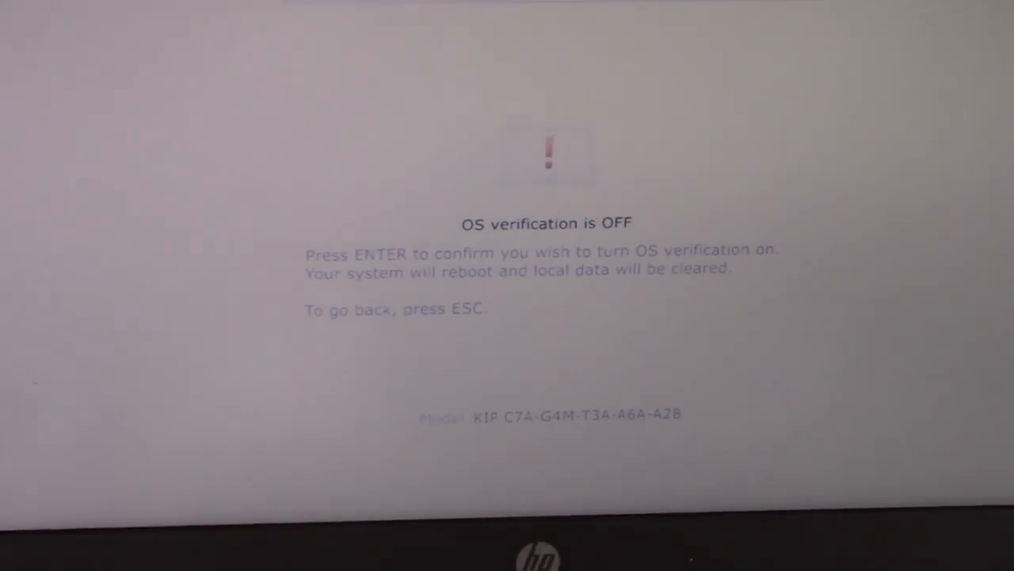